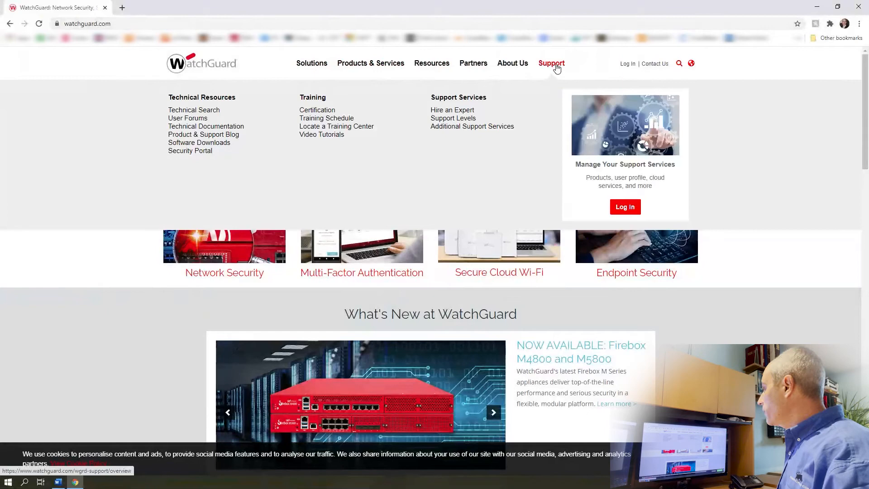
# Navigate via Support to Download Software and choose Firebox T80 as the device.
pyautogui.click(551, 63)
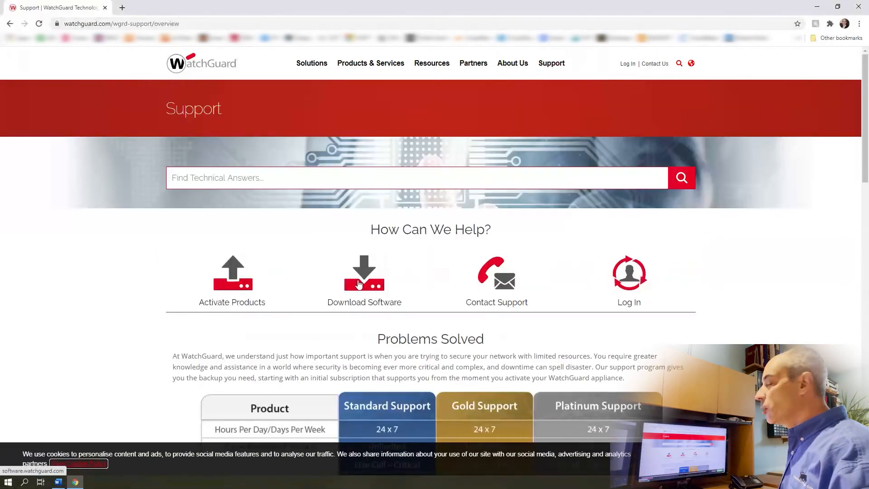
pyautogui.click(363, 272)
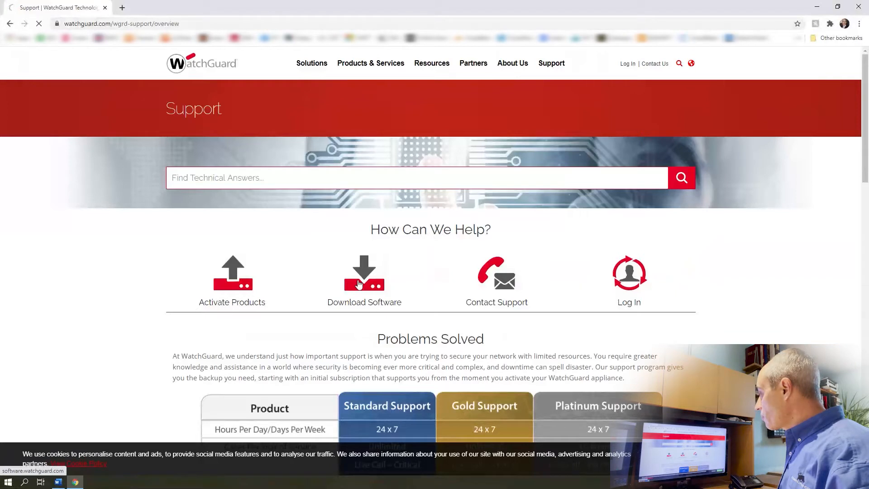
pyautogui.click(364, 272)
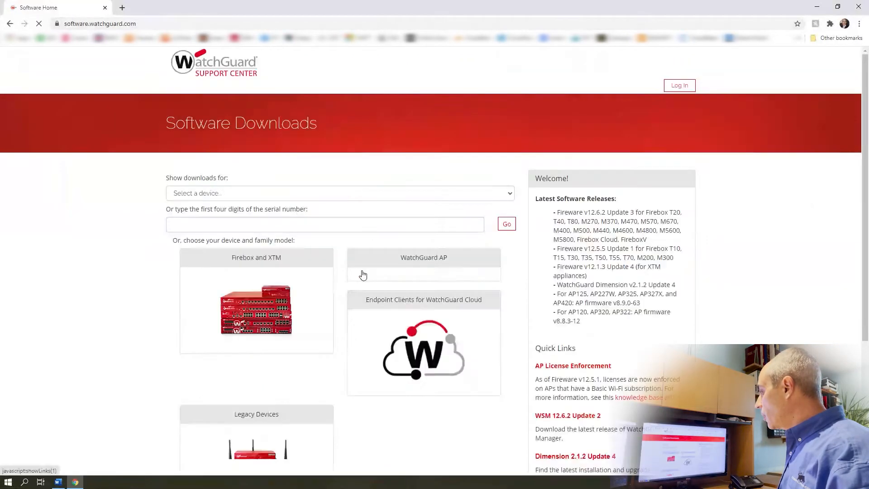
pyautogui.click(338, 193)
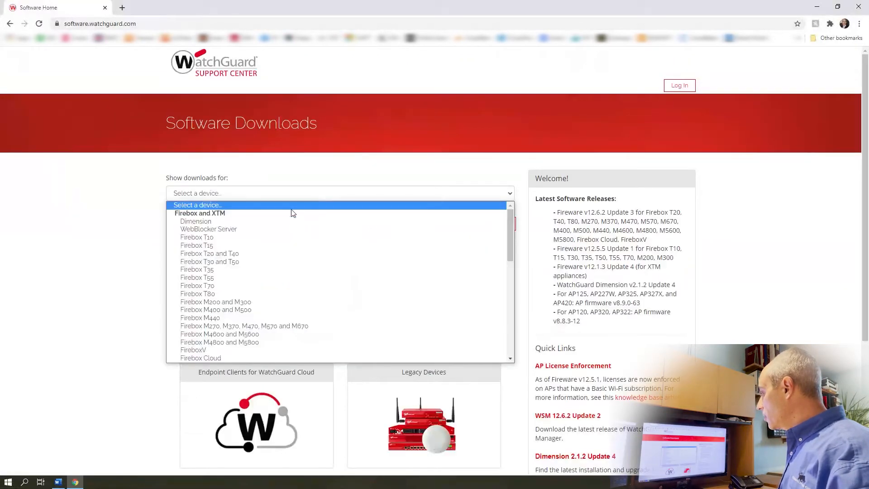
pyautogui.click(197, 293)
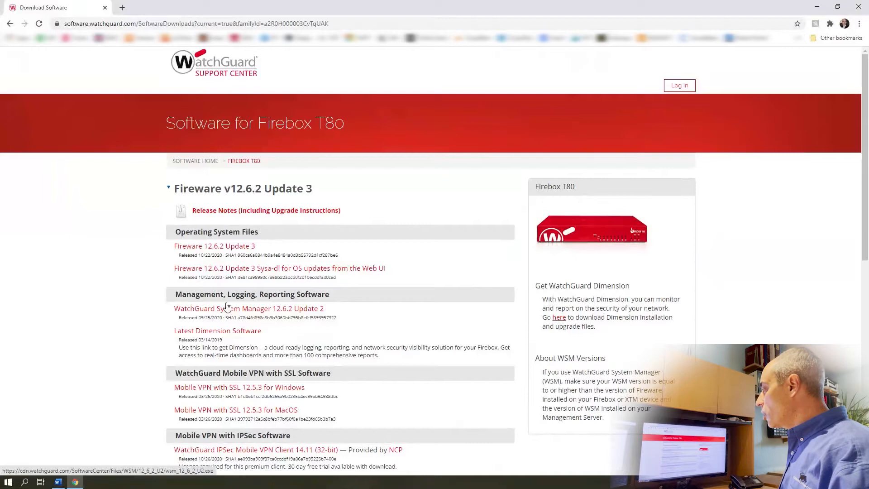
# Download and save the WatchGuard System Manager 12.6.2 Update 2 installer.
pyautogui.scroll(-3)
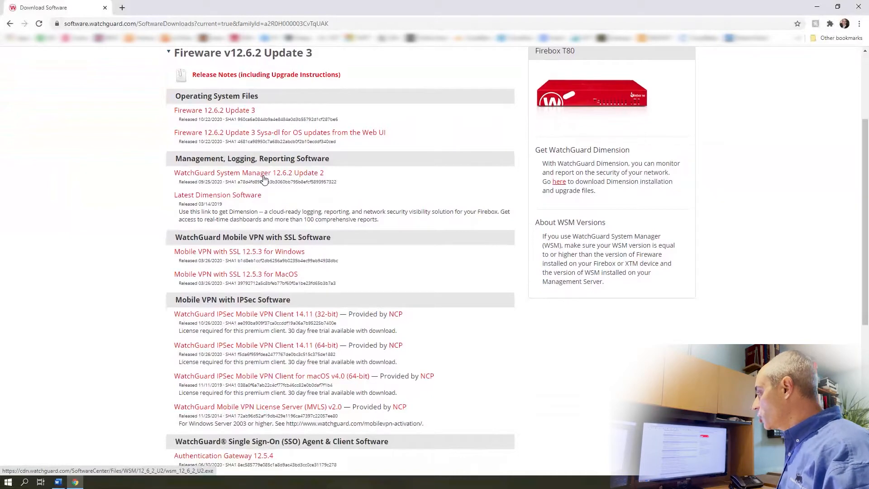
pyautogui.moveTo(250, 178)
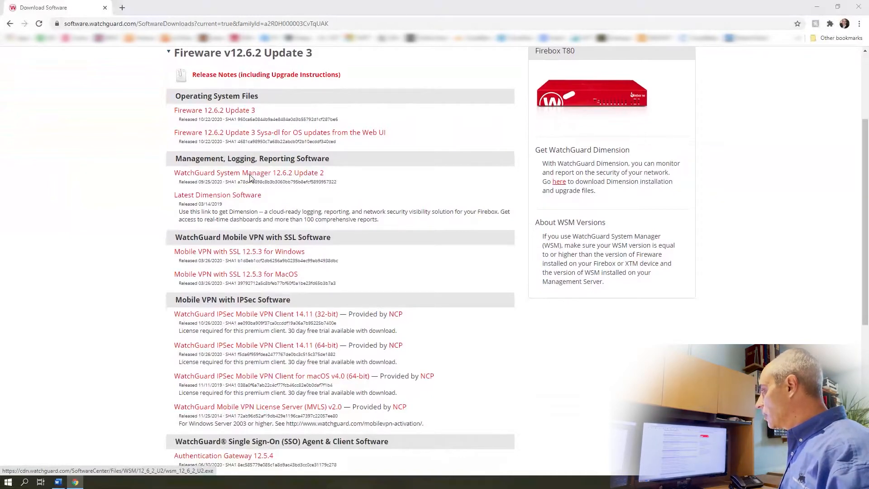
pyautogui.click(248, 172)
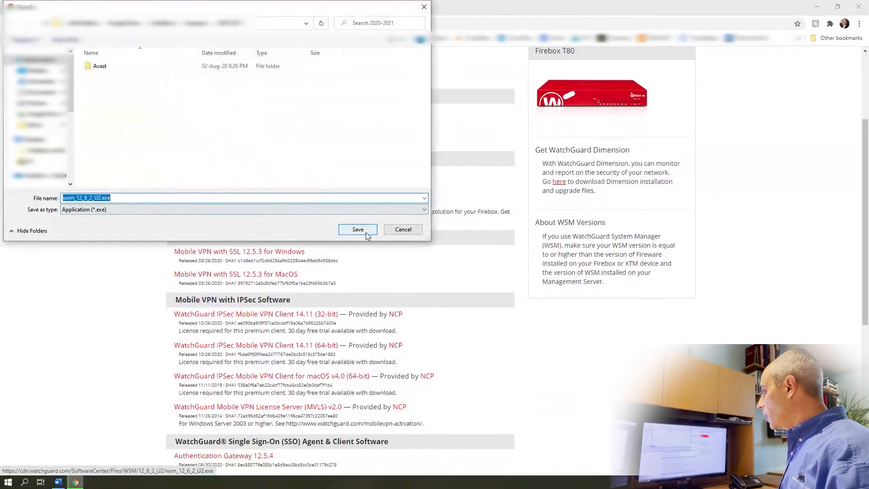
pyautogui.click(358, 229)
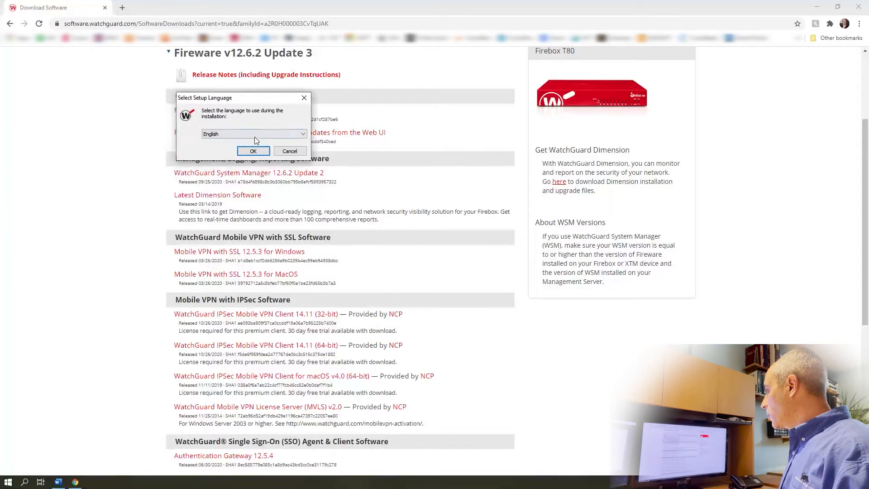
# Run the WSM 12.6.2 setup in English through to Finish.
pyautogui.click(252, 151)
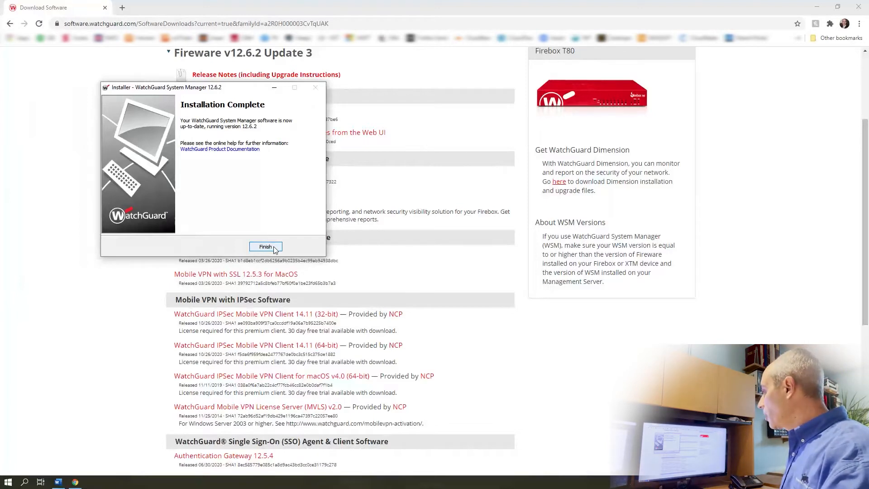
pyautogui.click(265, 247)
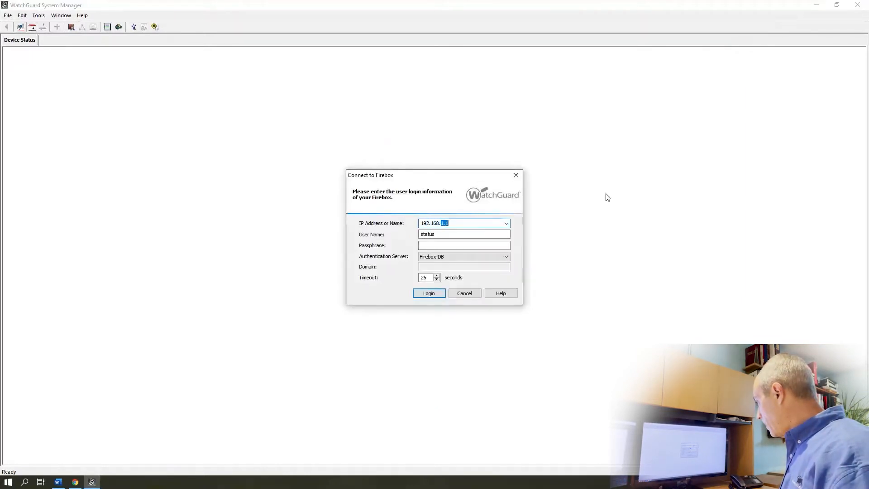
# Log in to the Firebox at 192.168.1.1 and launch Policy Manager for the T80 entry.
pyautogui.click(428, 292)
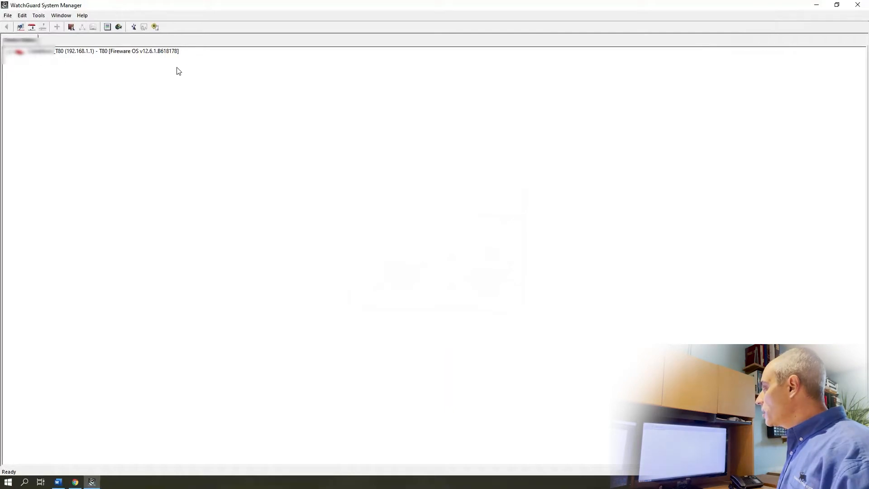
pyautogui.click(111, 50)
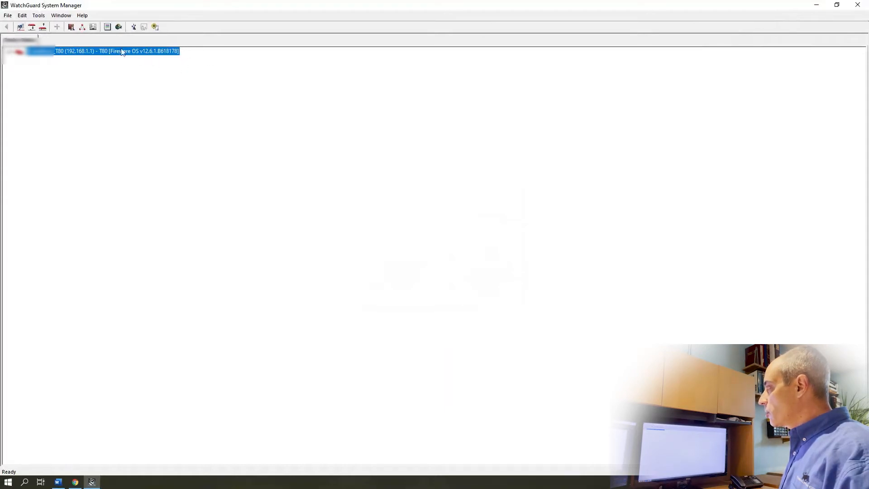
pyautogui.moveTo(154, 65)
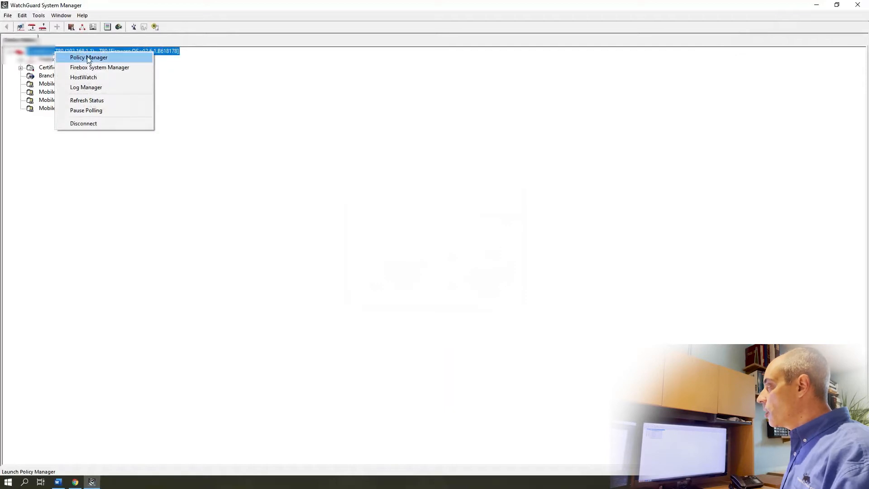
pyautogui.click(88, 57)
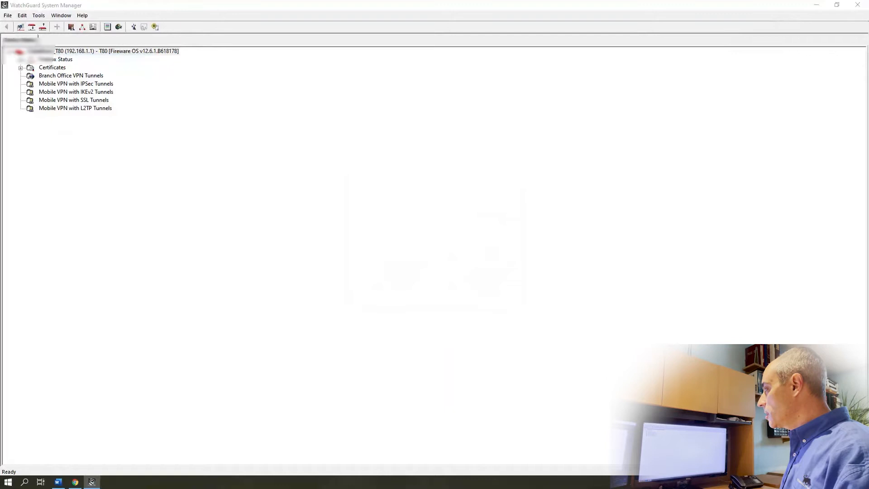
# Check the File menu in Policy Manager for the Upgrade command.
pyautogui.click(45, 60)
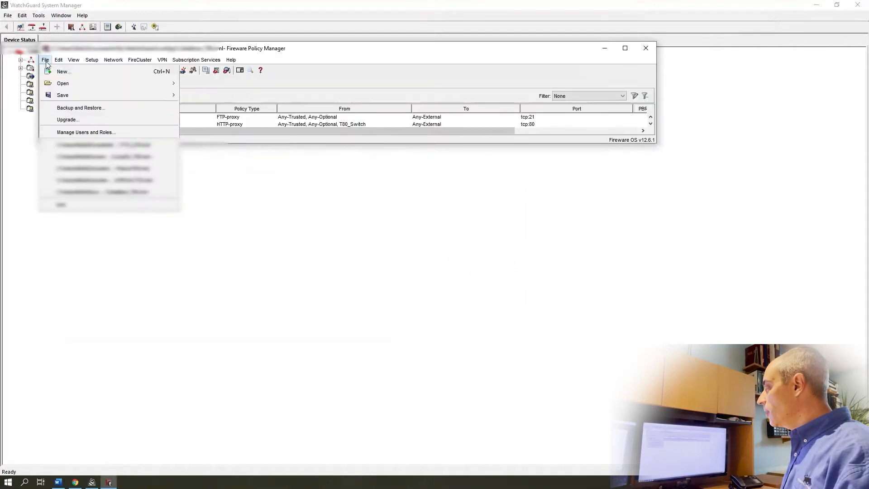
pyautogui.moveTo(67, 120)
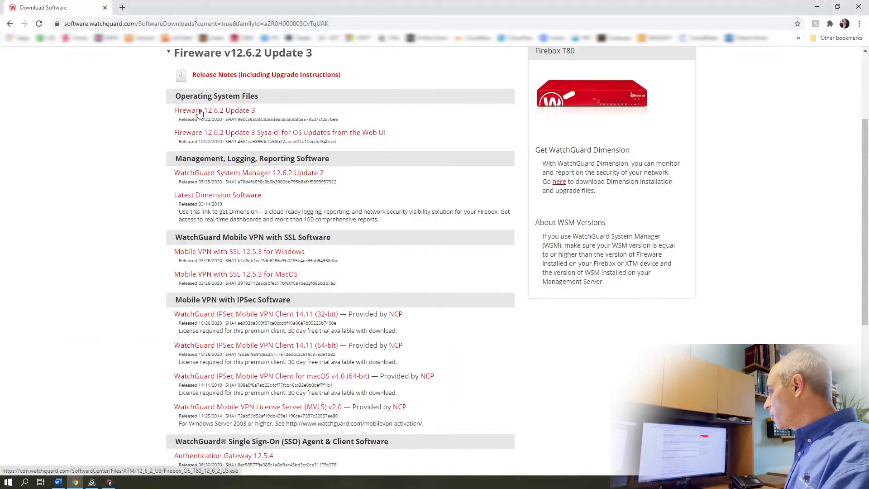
pyautogui.moveTo(238, 115)
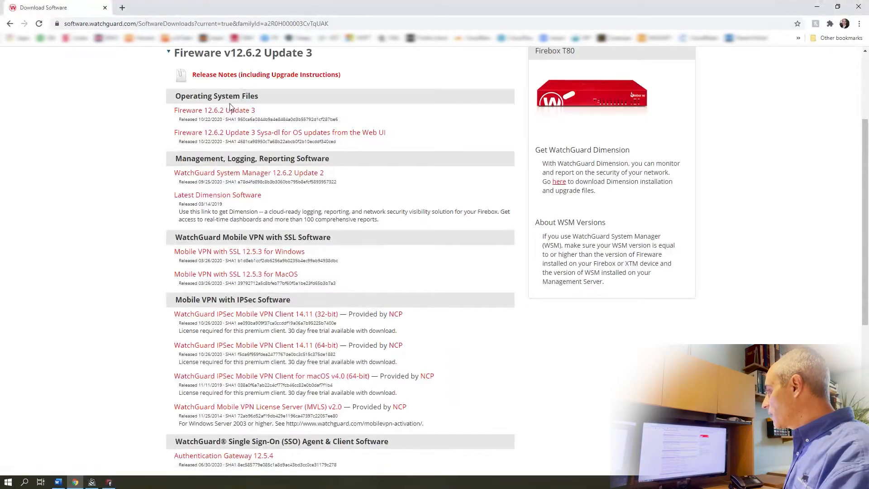
# Download and save the Fireware 12.6.2 Update 3 operating system file for the T80.
pyautogui.click(214, 109)
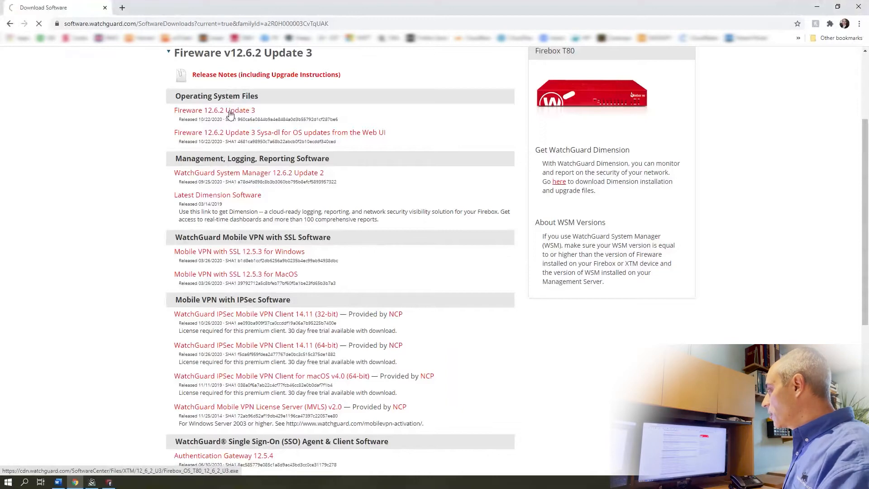
pyautogui.click(215, 110)
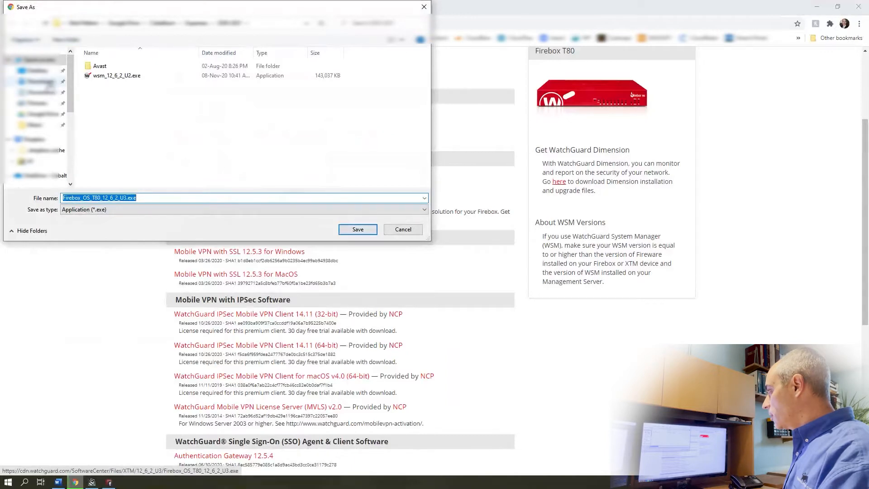
pyautogui.click(357, 229)
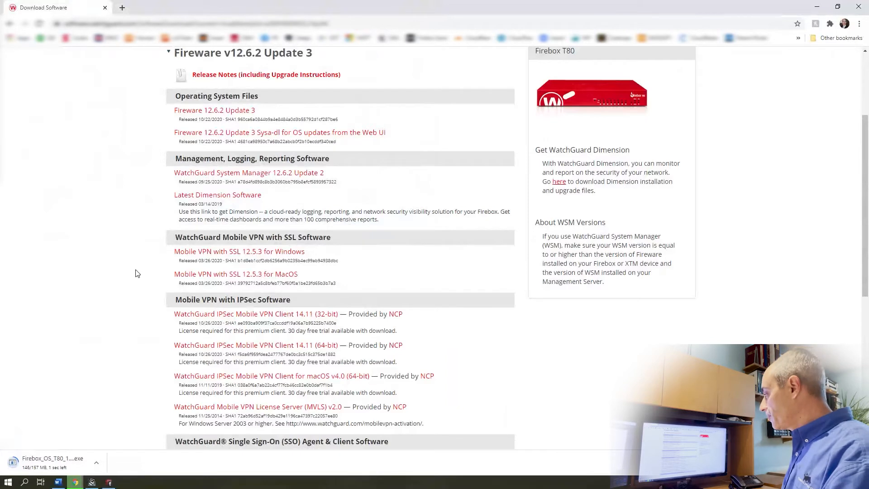
pyautogui.moveTo(107, 354)
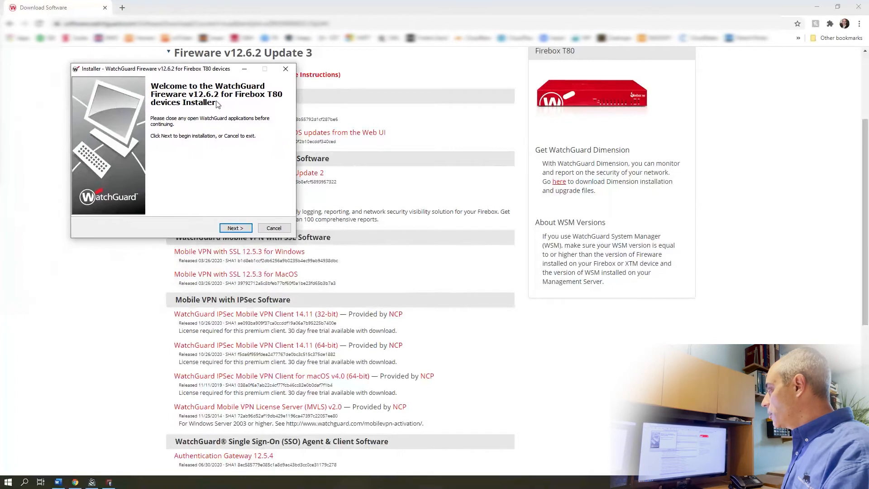
pyautogui.moveTo(244, 112)
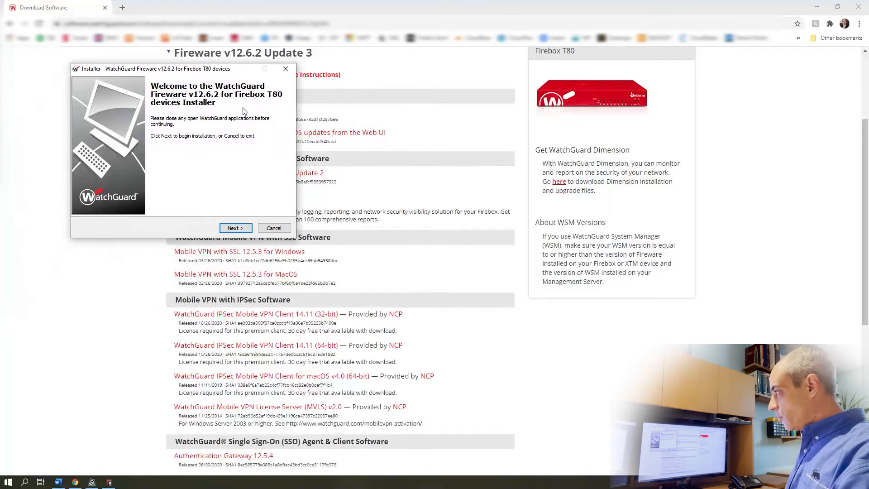
# Accept the license and complete the Fireware v12.6.2 installer for Firebox T80.
pyautogui.click(235, 228)
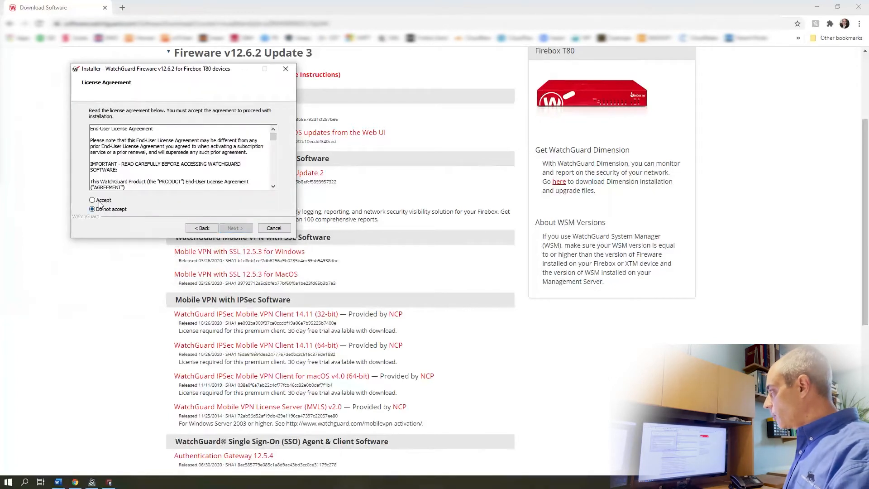
pyautogui.click(235, 228)
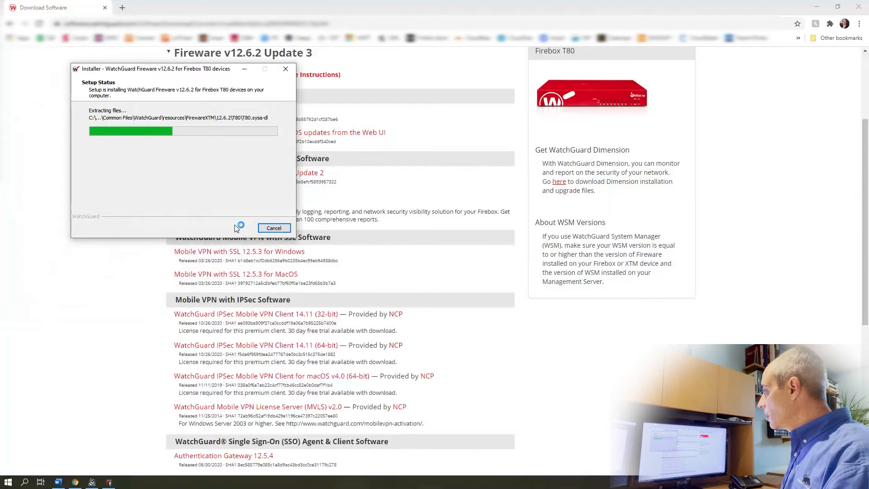
pyautogui.moveTo(230, 171)
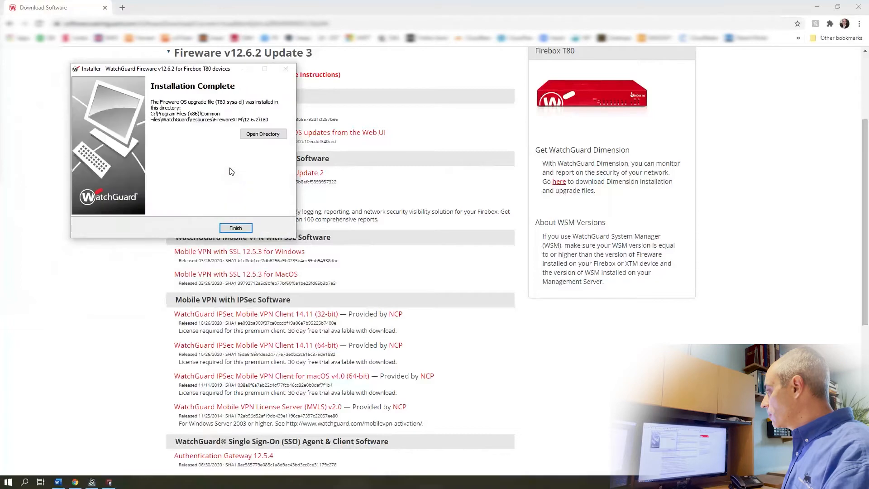
pyautogui.click(235, 229)
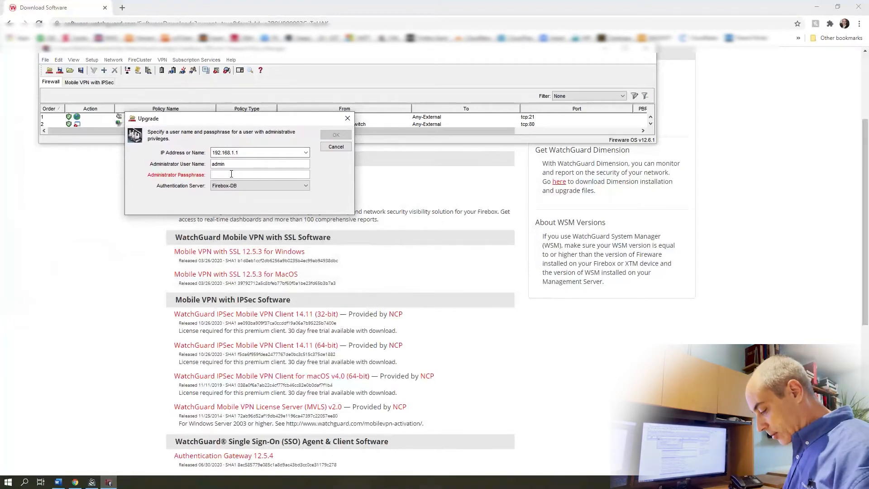
# Enter the admin passphrase for the upgrade, retrying after the invalid login error.
pyautogui.write('••••••')
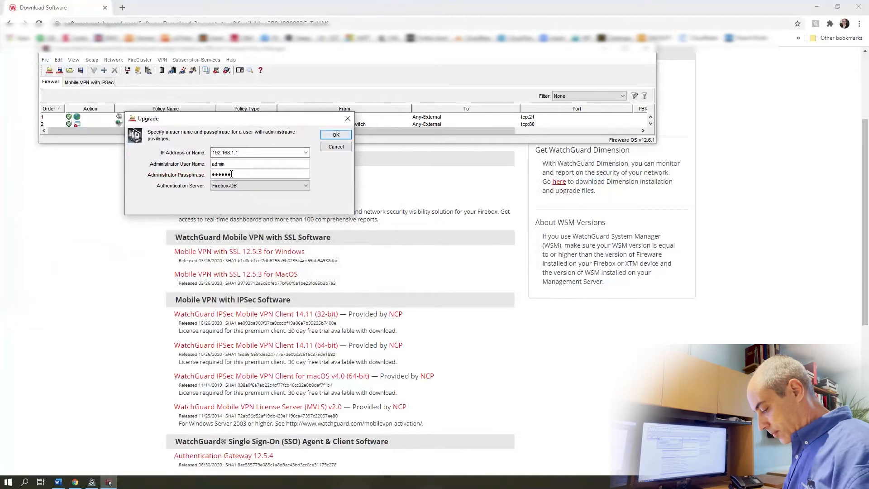
pyautogui.click(335, 135)
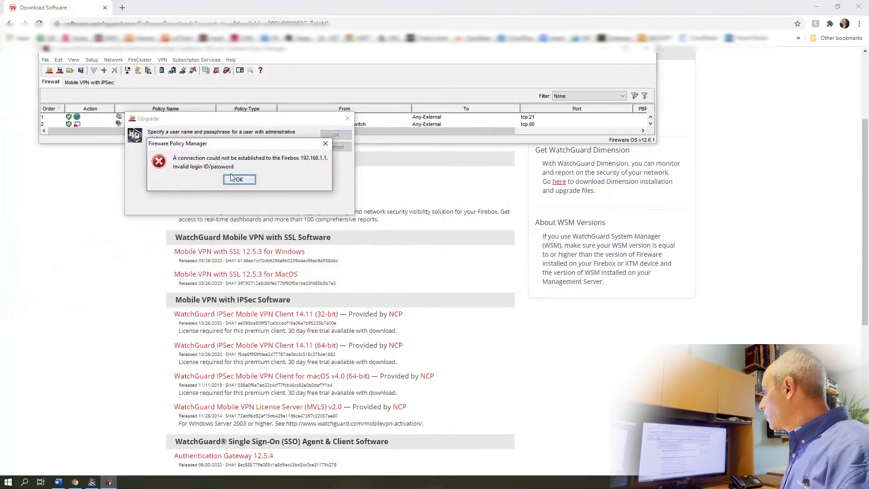
pyautogui.click(238, 179)
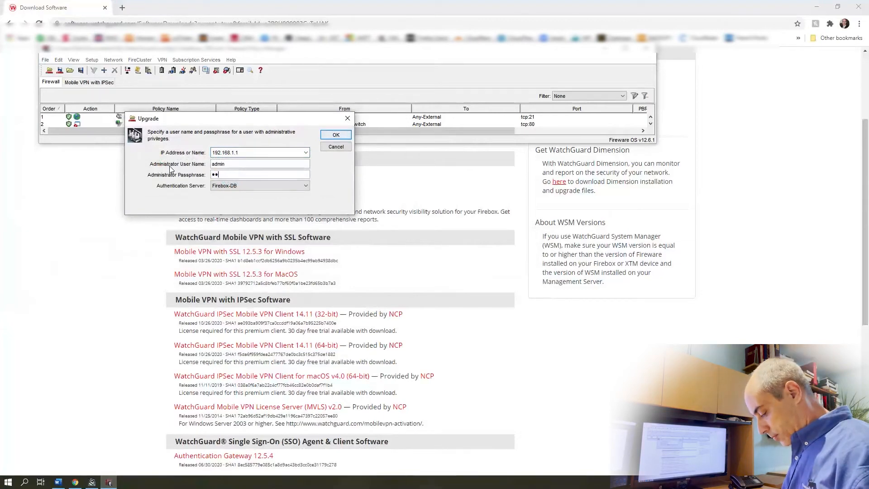
pyautogui.click(335, 135)
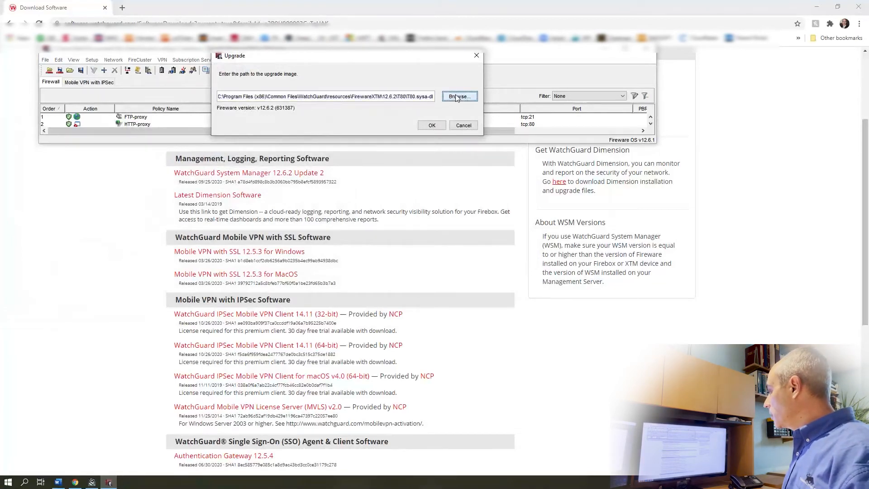
# Browse to the 12.6.2 folder and select T80.sysa-dl as the upgrade image.
pyautogui.click(459, 96)
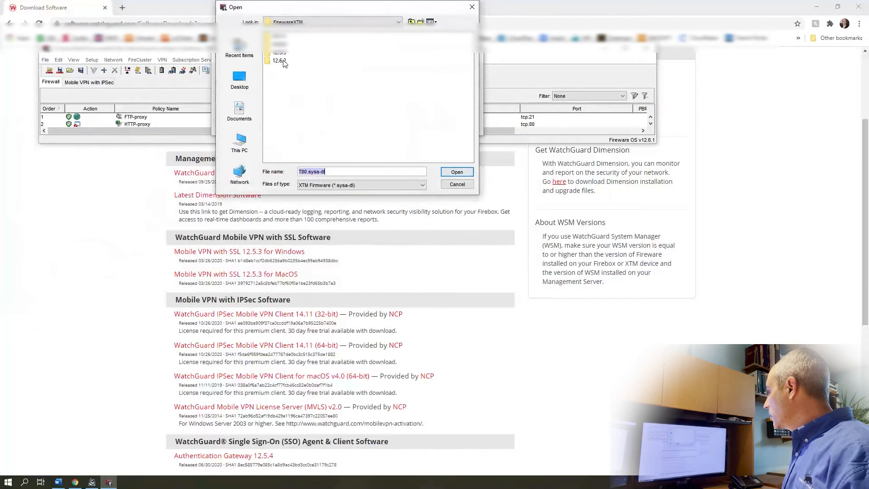
pyautogui.doubleClick(283, 60)
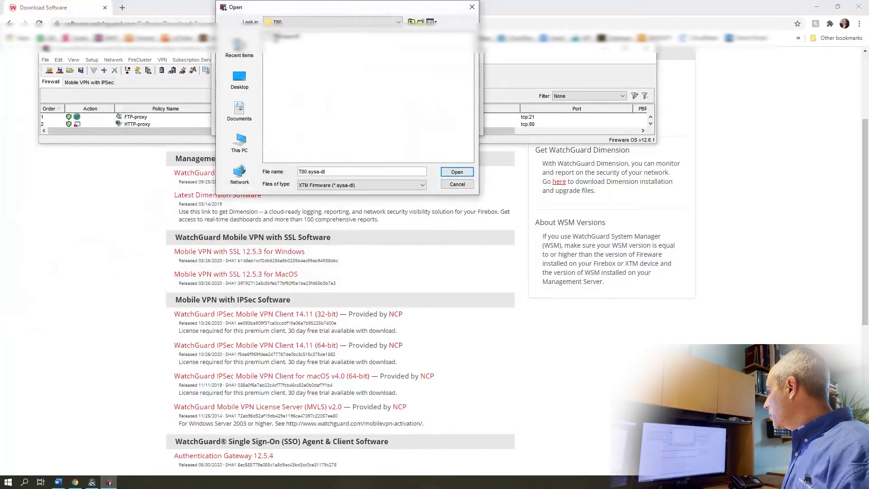
pyautogui.click(455, 172)
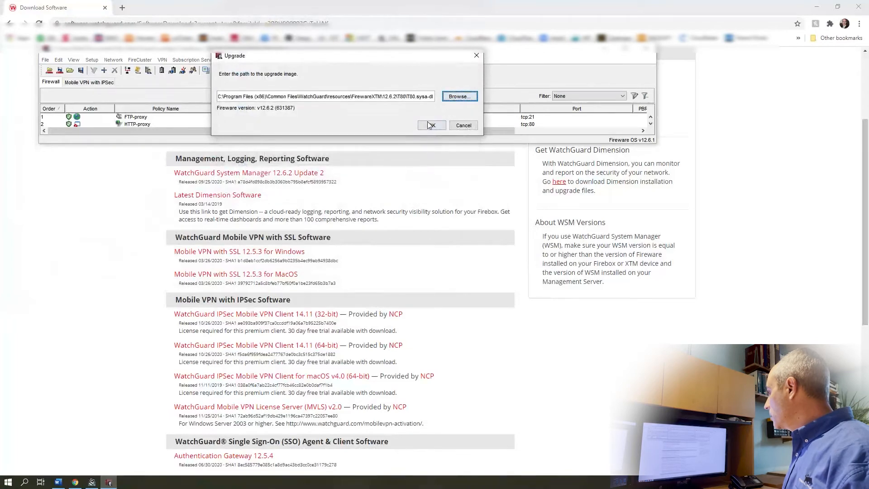
pyautogui.click(431, 125)
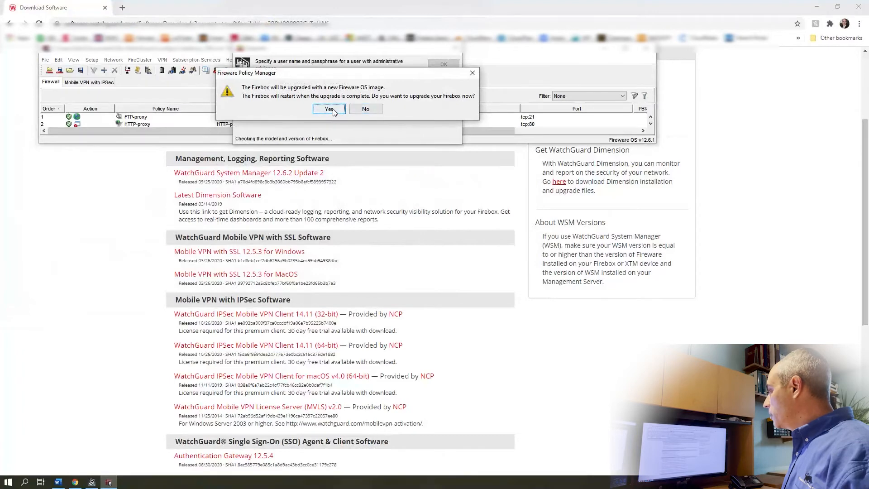
# Confirm upgrading the Firebox now, then reopen its updated configuration.
pyautogui.click(330, 108)
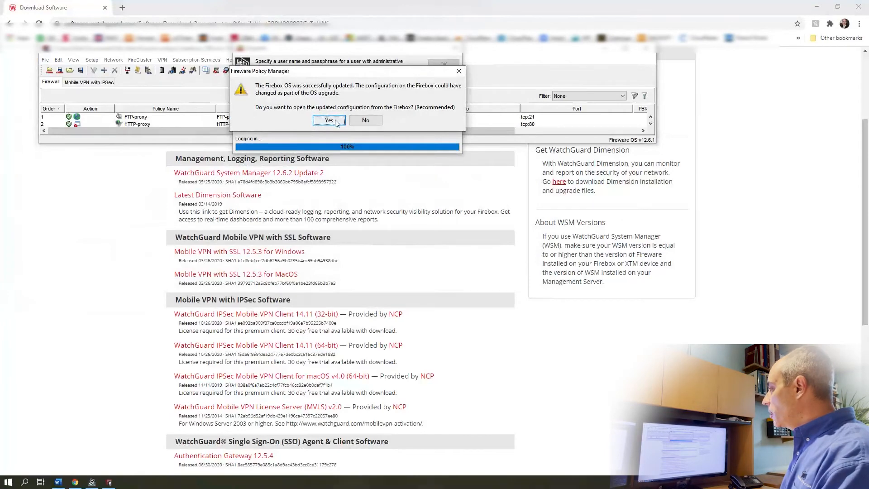
pyautogui.click(328, 121)
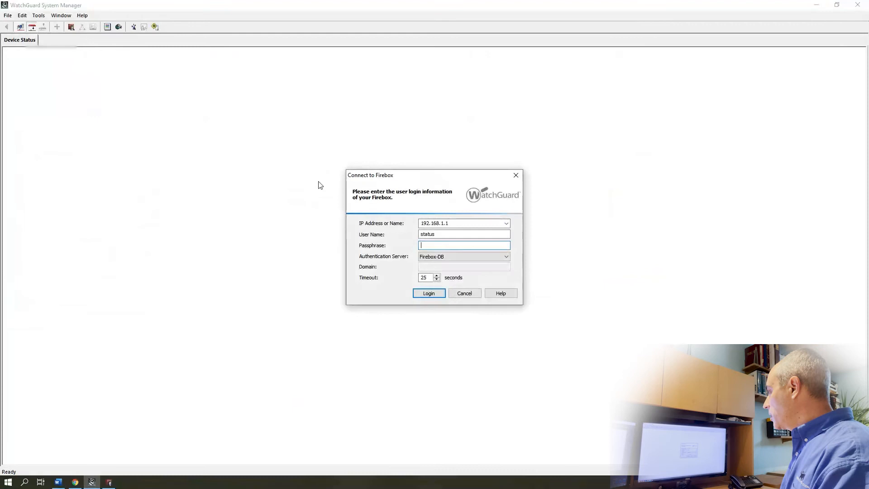
# Log in to the Firebox at 192.168.1.1 with the status passphrase and select the T80 device.
pyautogui.write('•••')
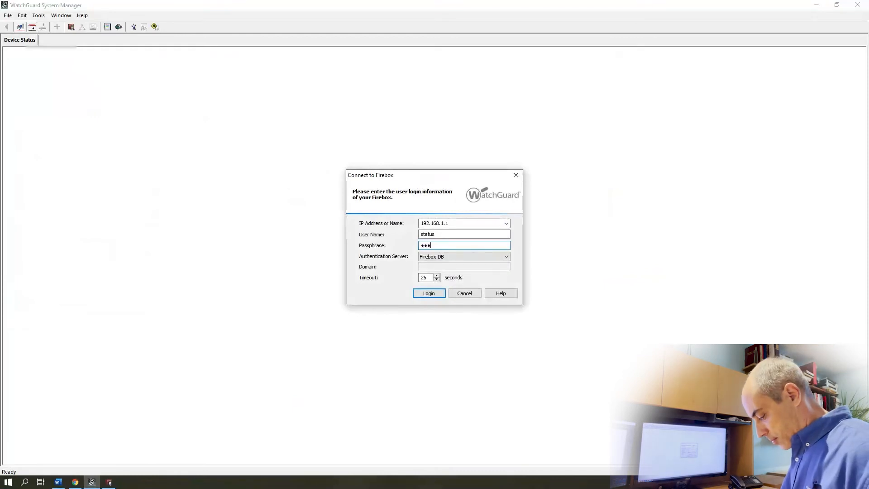
pyautogui.click(429, 293)
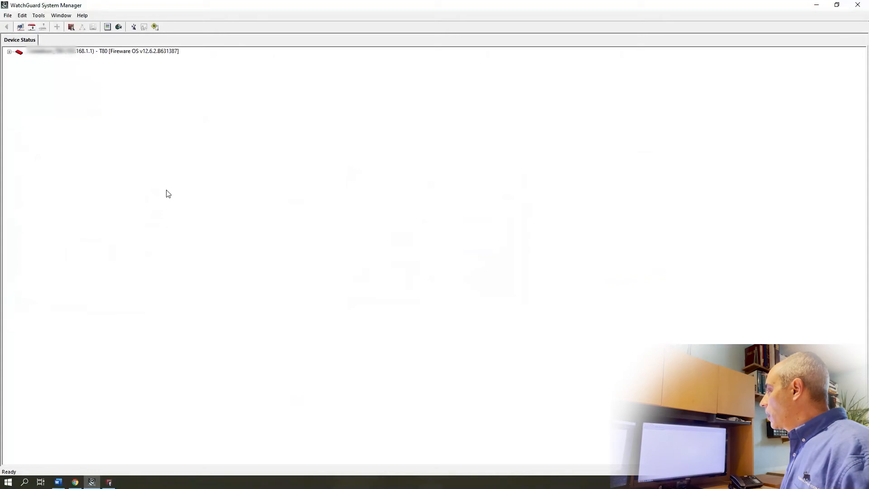
pyautogui.click(103, 51)
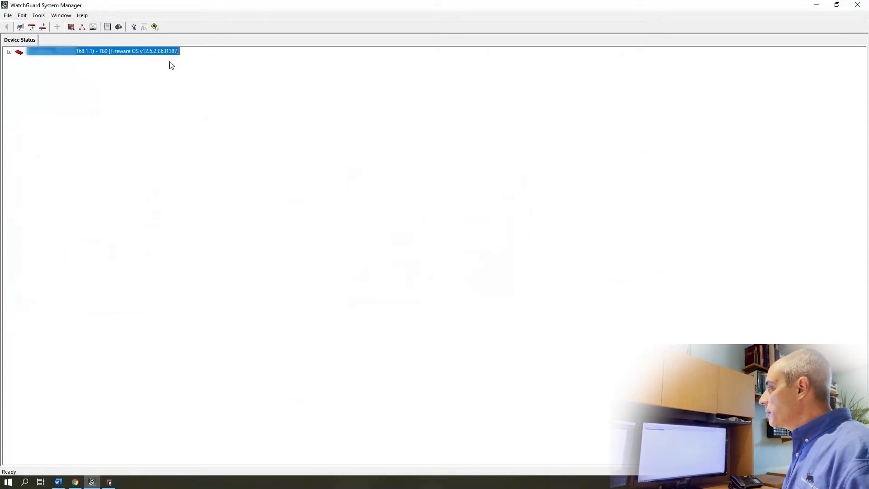
# Expand the T80 entry to reveal Firebox Status, Certificates and VPN tunnel categories.
pyautogui.click(9, 51)
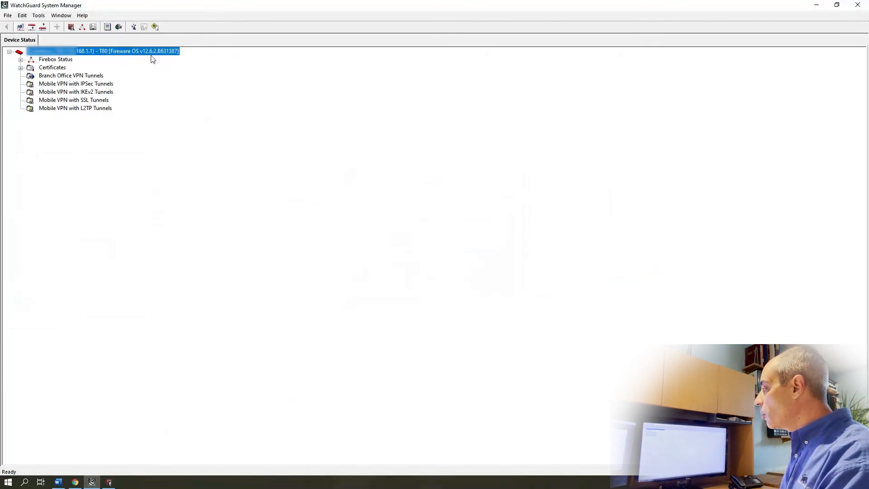
pyautogui.moveTo(124, 244)
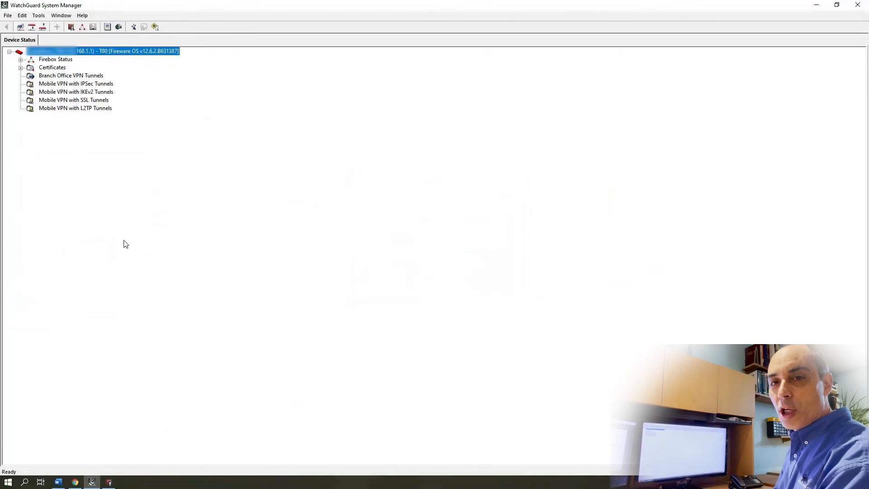